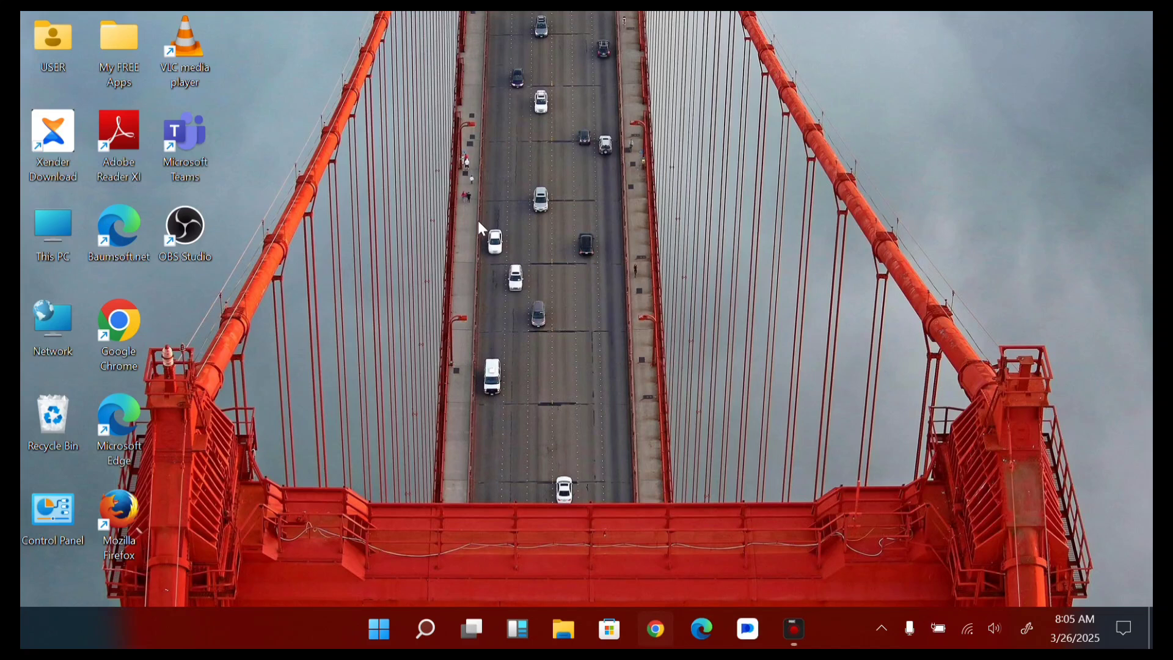
# - Launch Chrome and search Google for 'expert option' via the address-bar suggestion
pyautogui.click(656, 629)
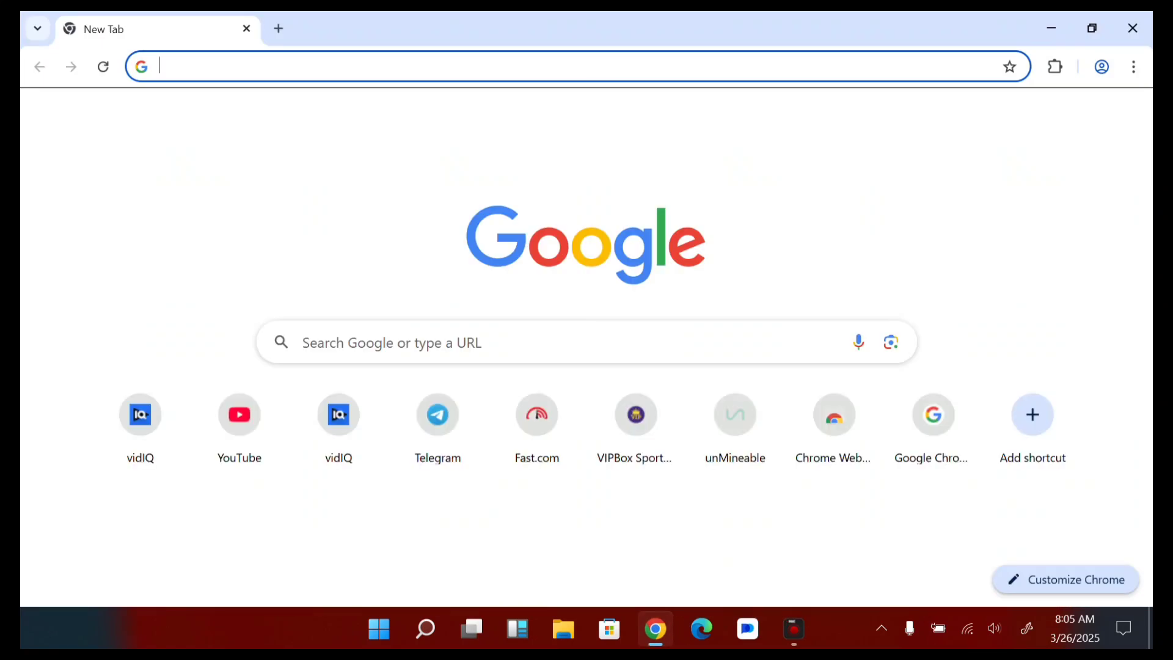
pyautogui.write('ex')
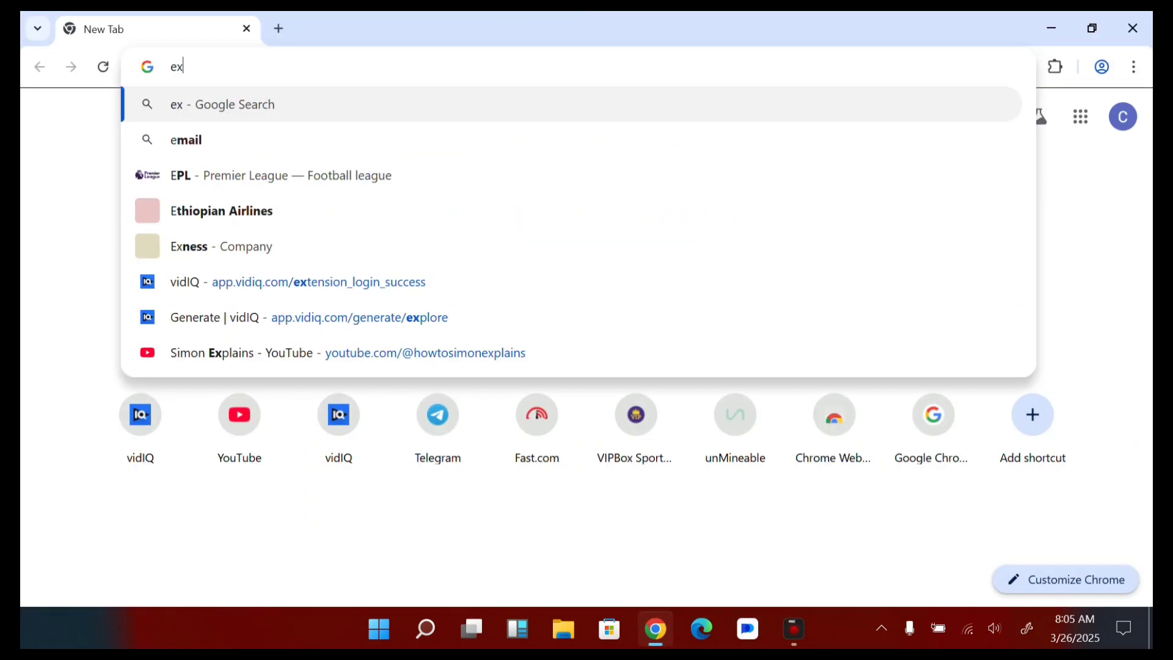
pyautogui.write('pert')
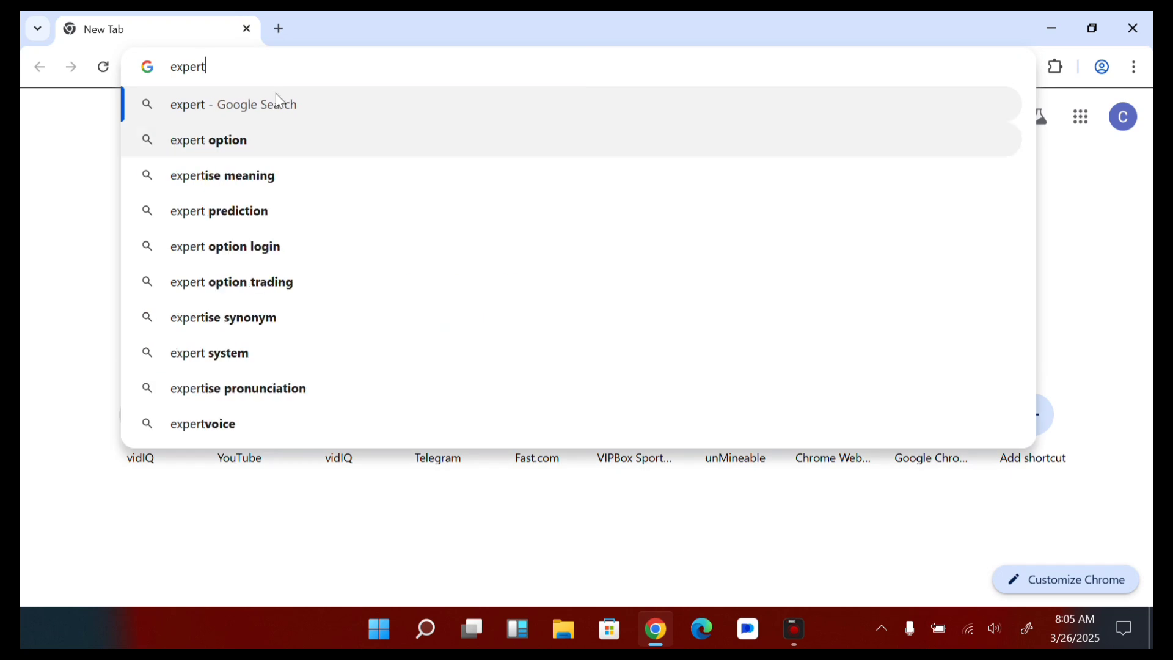
pyautogui.click(208, 140)
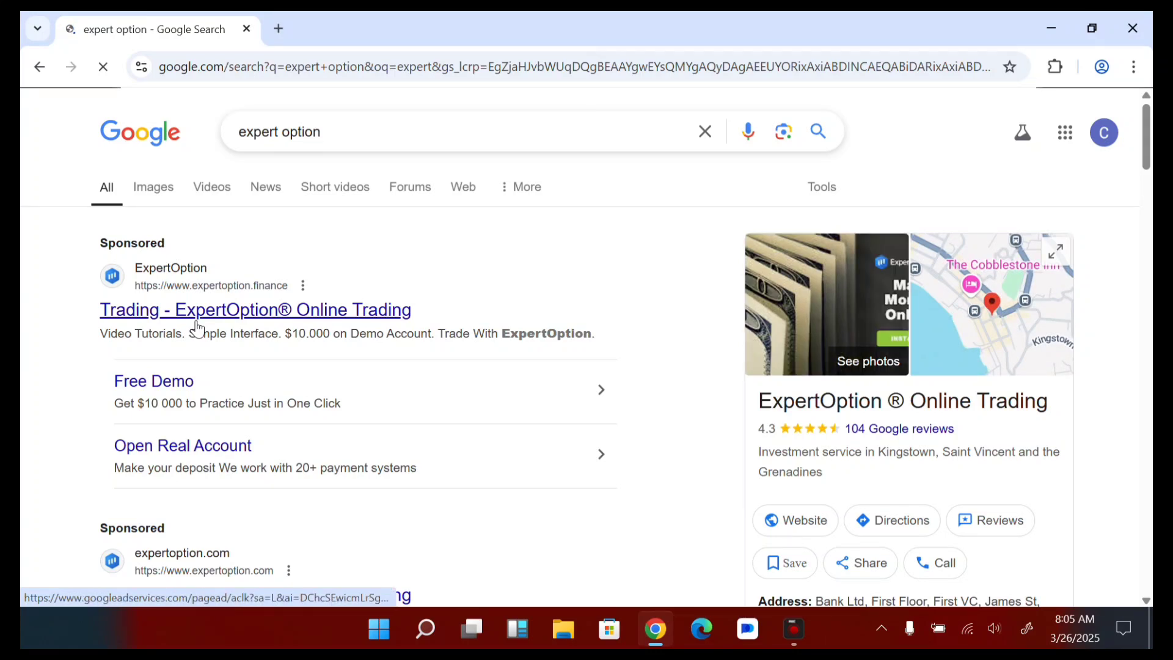
# - Open the sponsored ExpertOption trading site and scroll to its For All Devices section
pyautogui.click(254, 309)
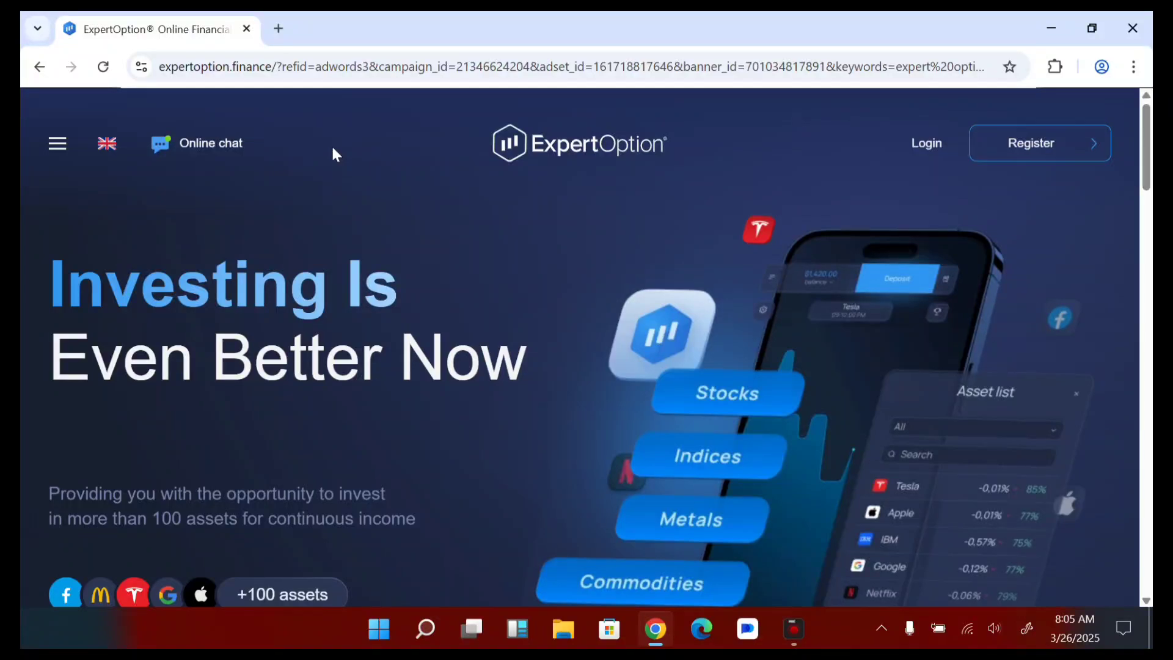
pyautogui.scroll(-3)
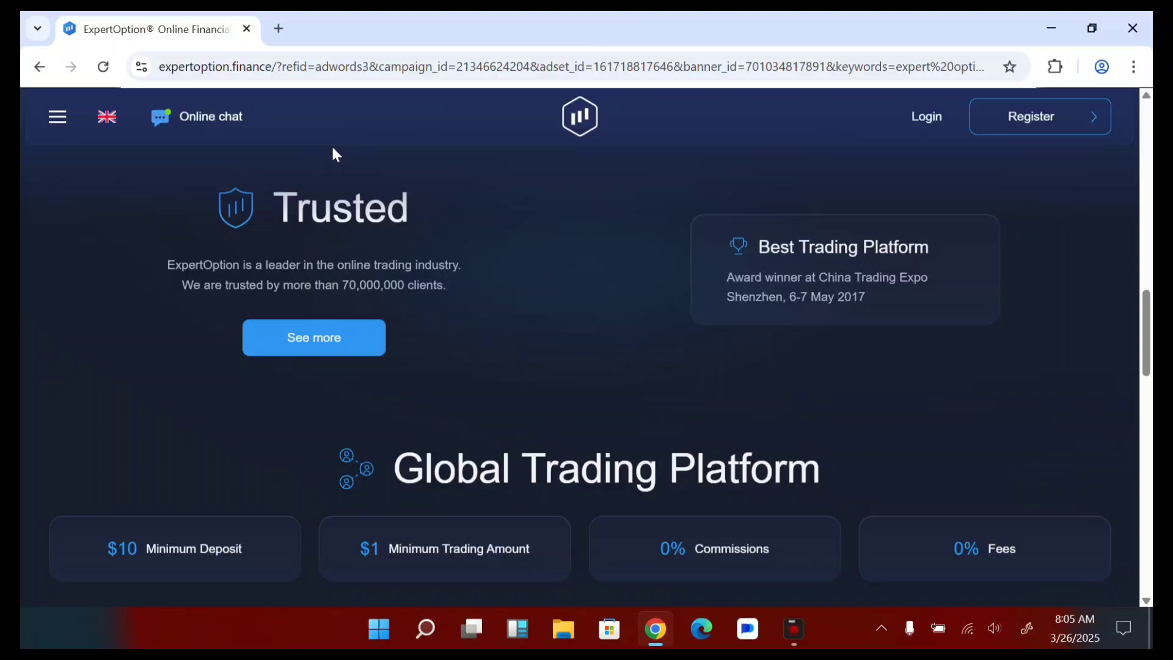
pyautogui.scroll(3)
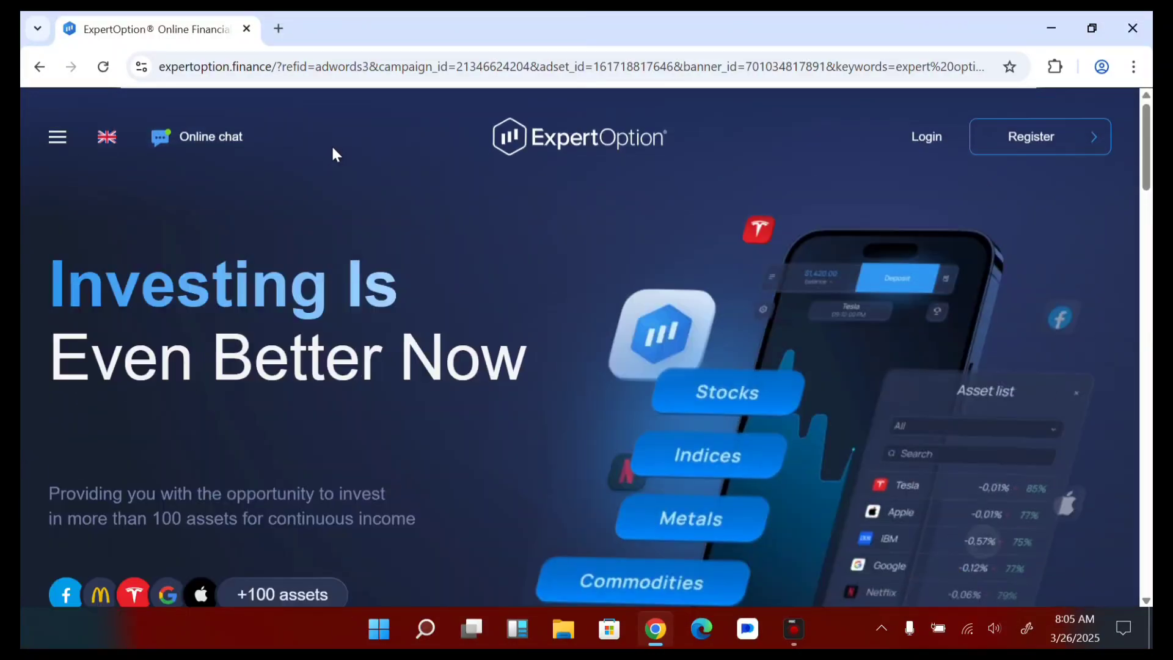
pyautogui.scroll(-3)
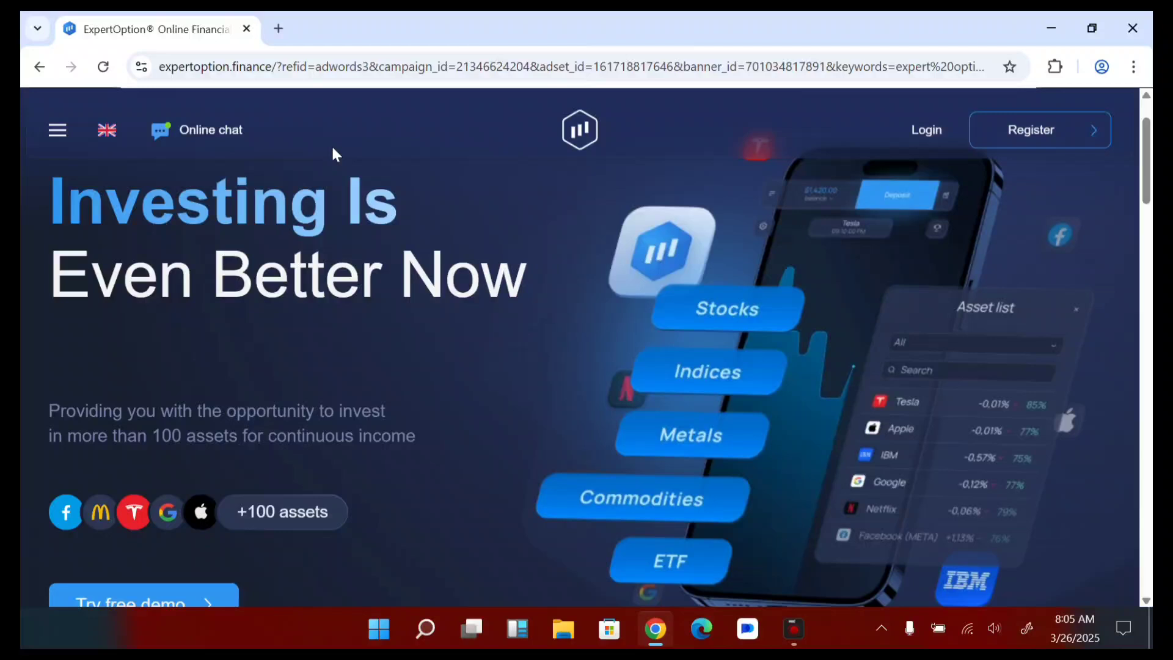
pyautogui.scroll(-3)
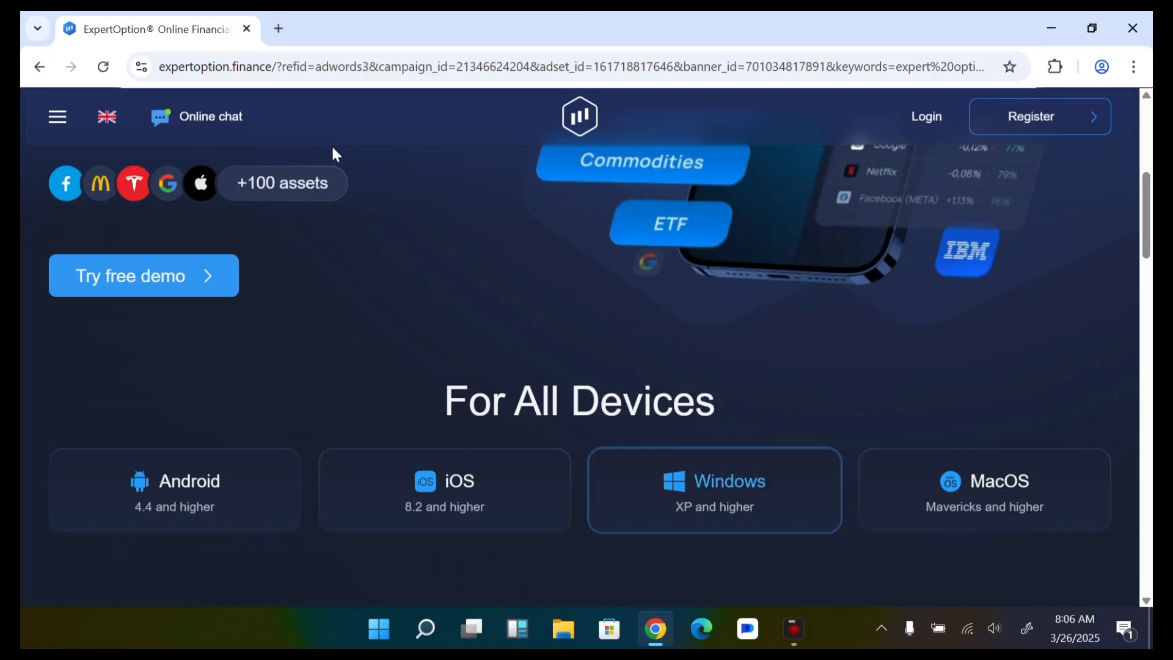
# - Open the Windows card's Desktop Apps page and start the Download for Windows
pyautogui.click(712, 489)
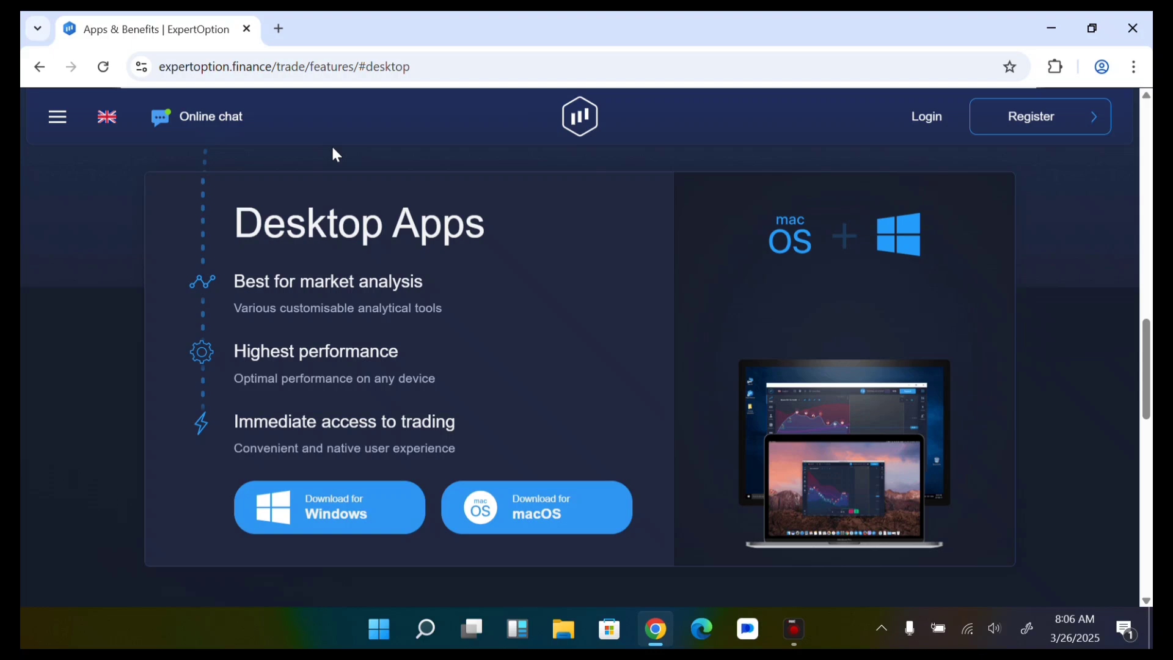
pyautogui.click(329, 506)
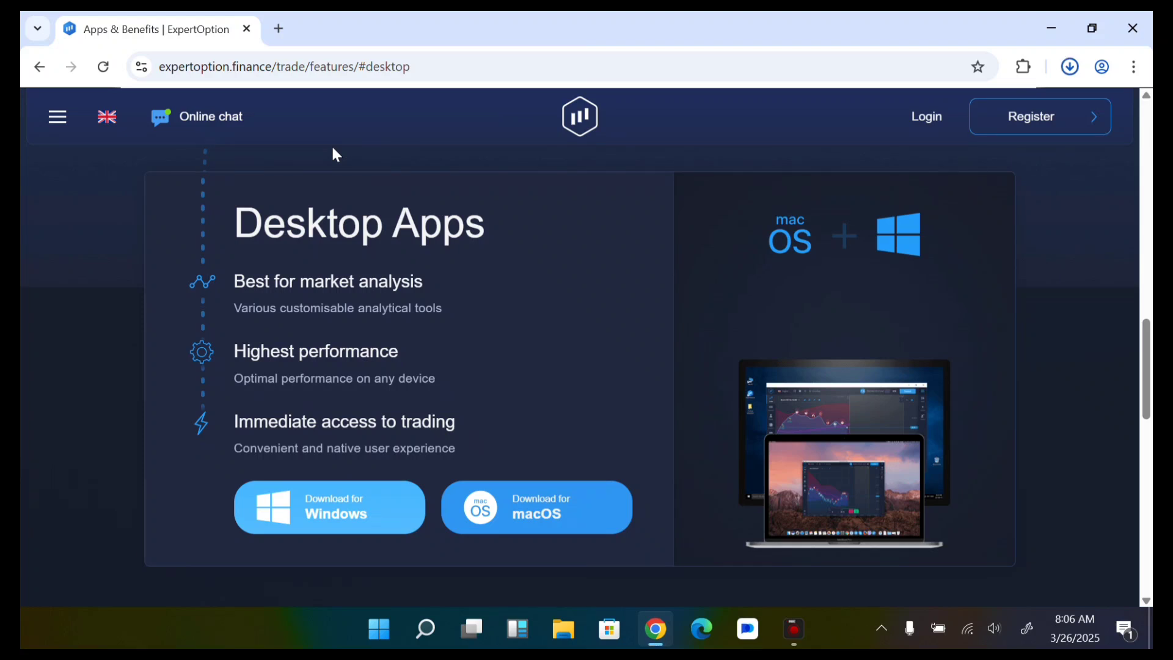
# - Check Chrome's download panel until ExpertOption-11.0.0.exe (81.9 MB) shows as complete
pyautogui.click(1069, 66)
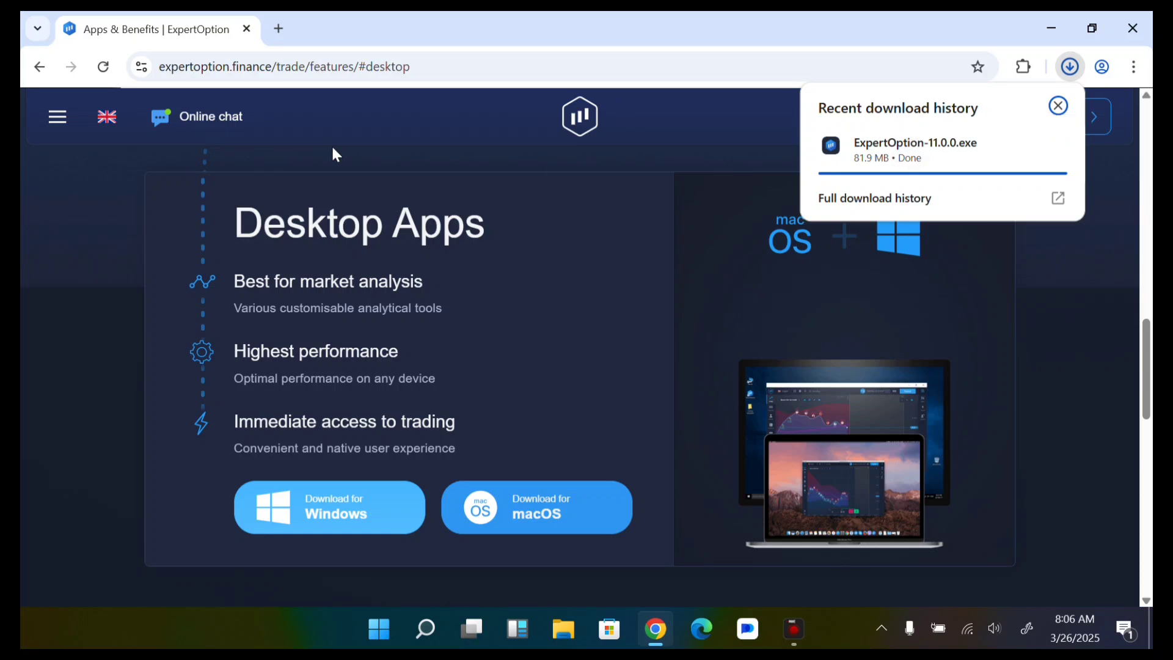
pyautogui.click(1059, 105)
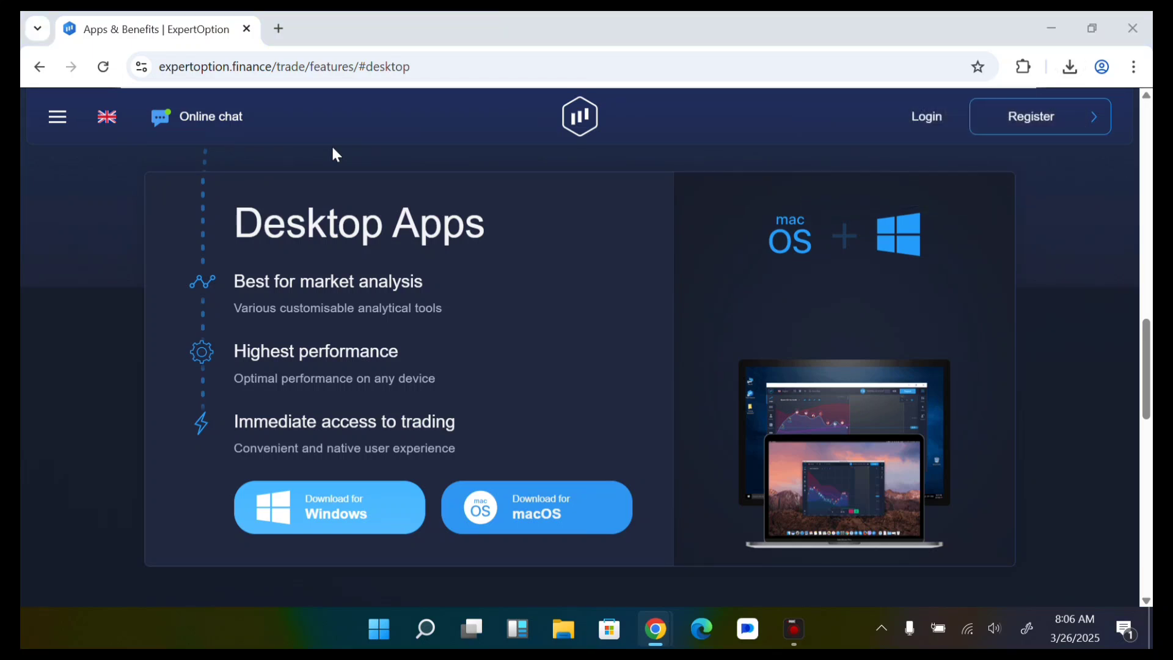
pyautogui.click(1068, 66)
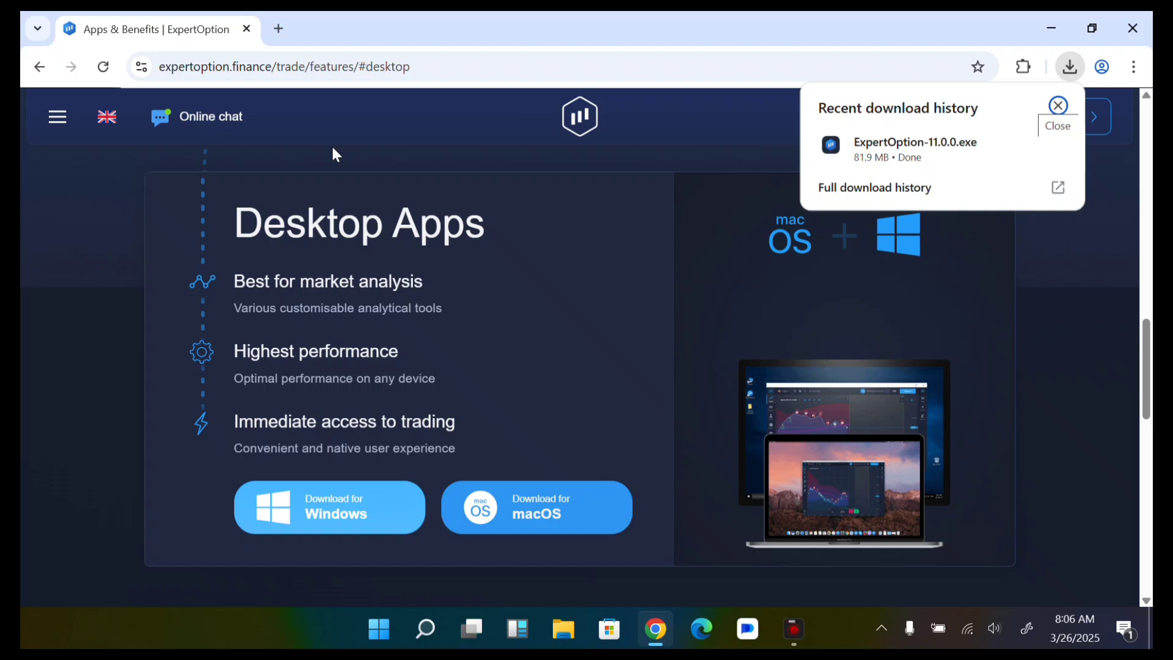